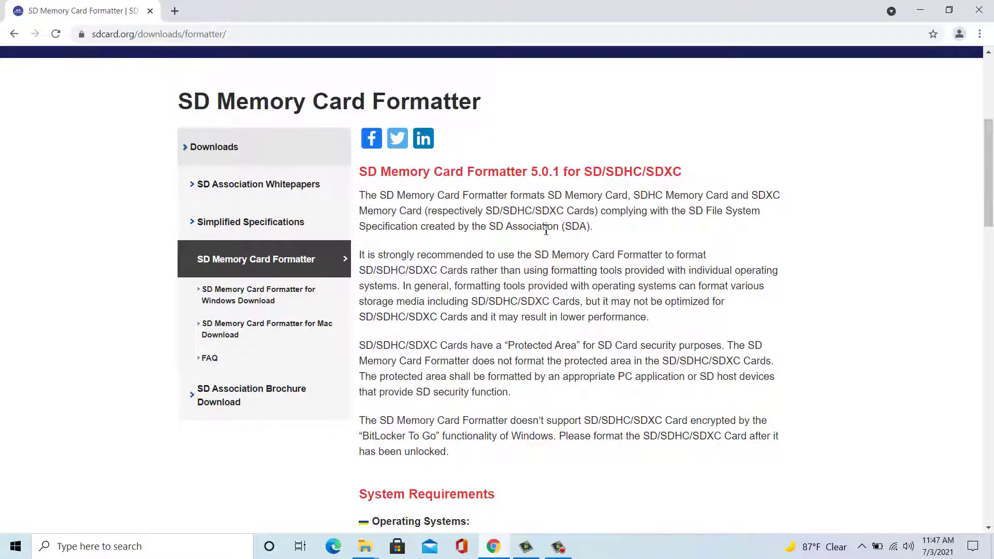
mouse_move(555, 229)
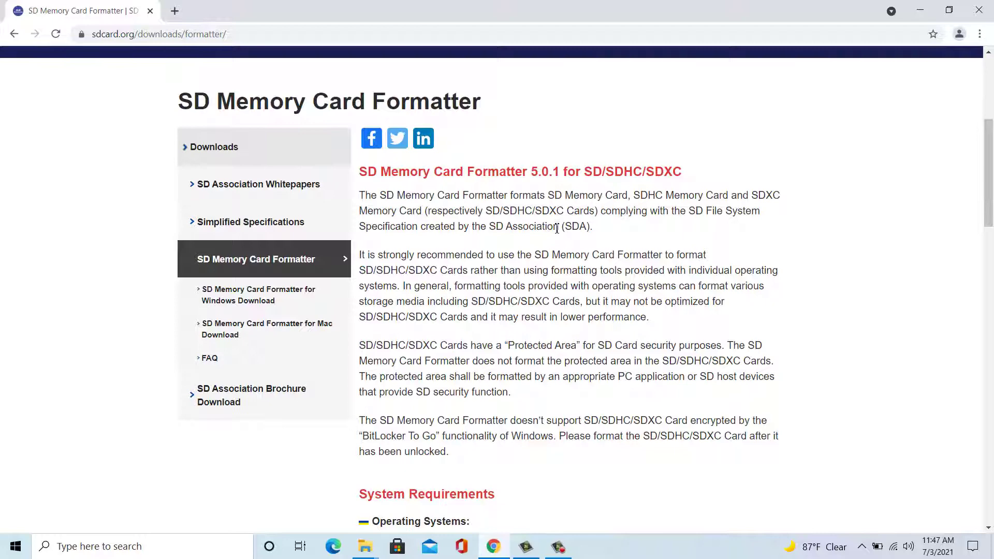
mouse_move(726, 267)
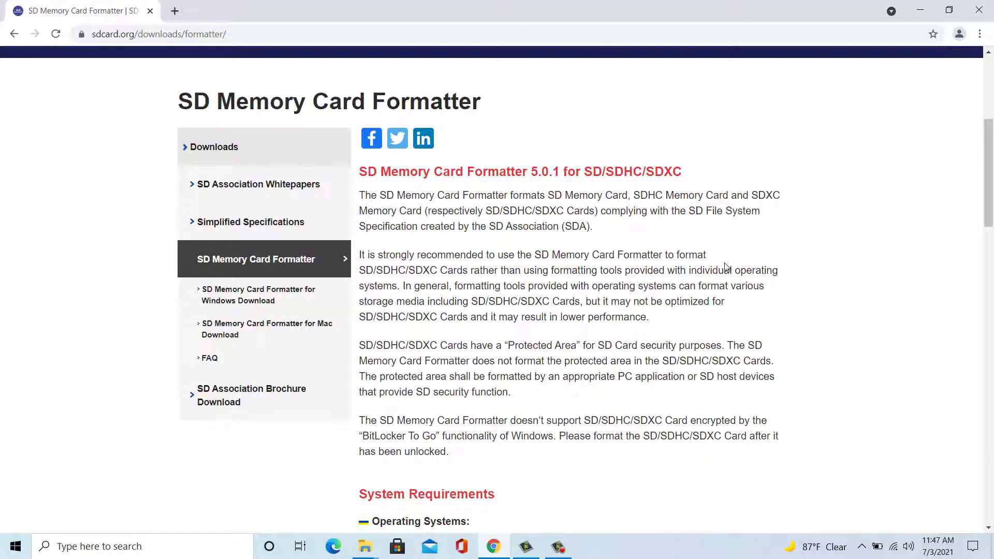
Step: Scroll the sdcard.org page down to the Windows/Mac formatter download section
scroll(down, 3)
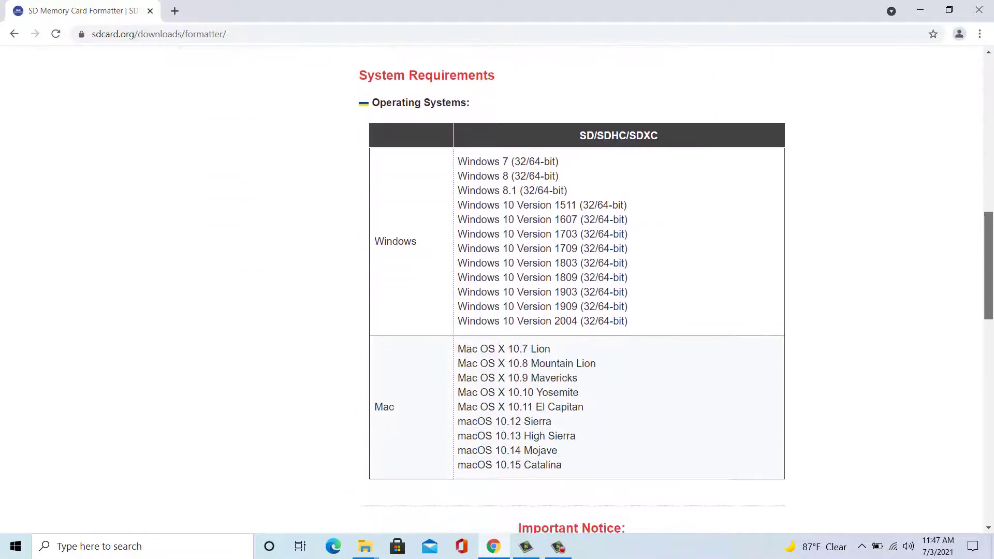
scroll(down, 3)
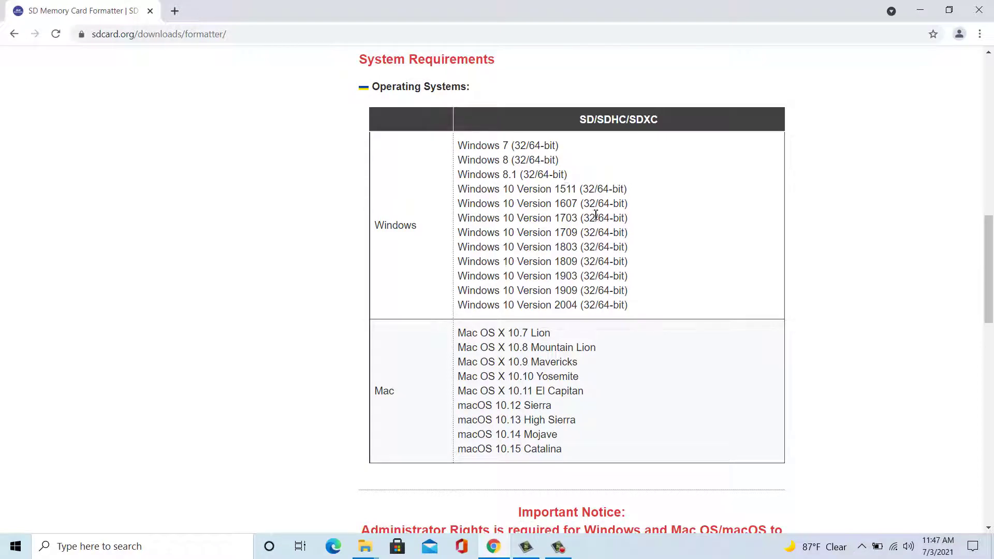
mouse_move(687, 222)
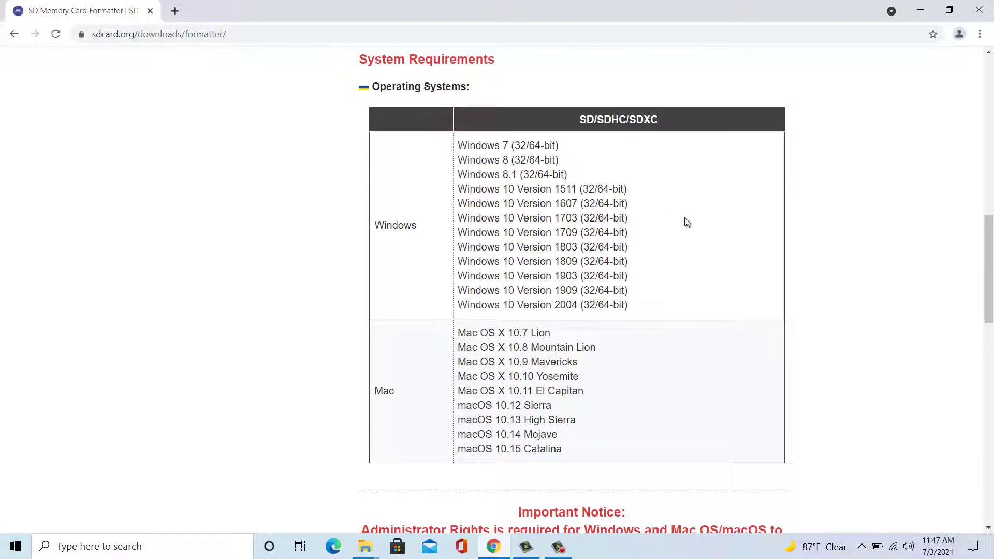
scroll(down, 3)
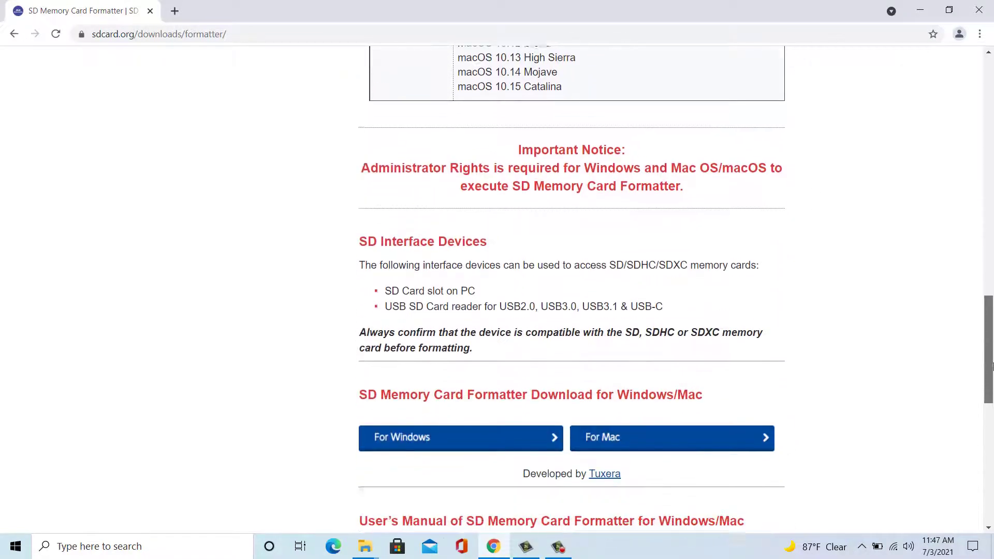
scroll(down, 3)
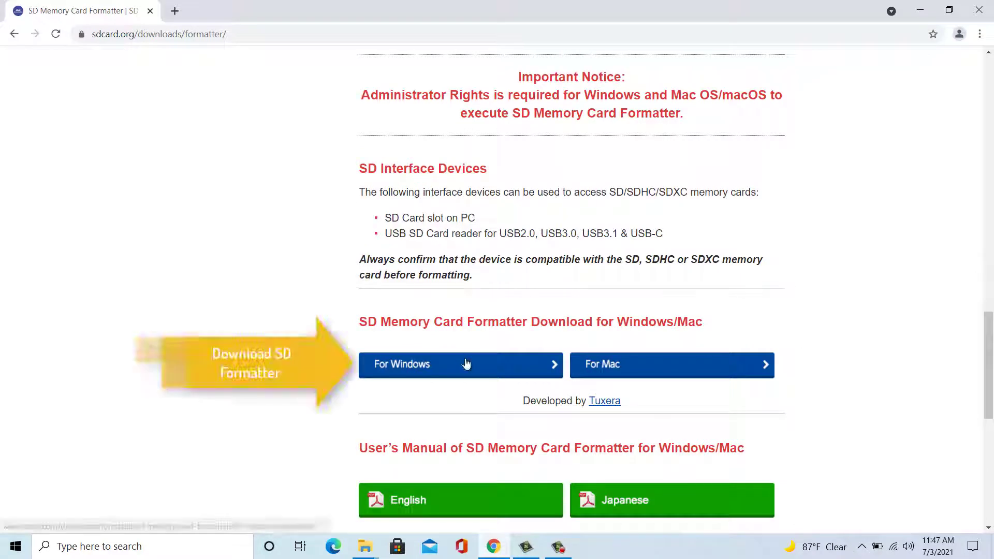
Step: Download the Windows formatter zip and extract its folder to the desktop
click(461, 365)
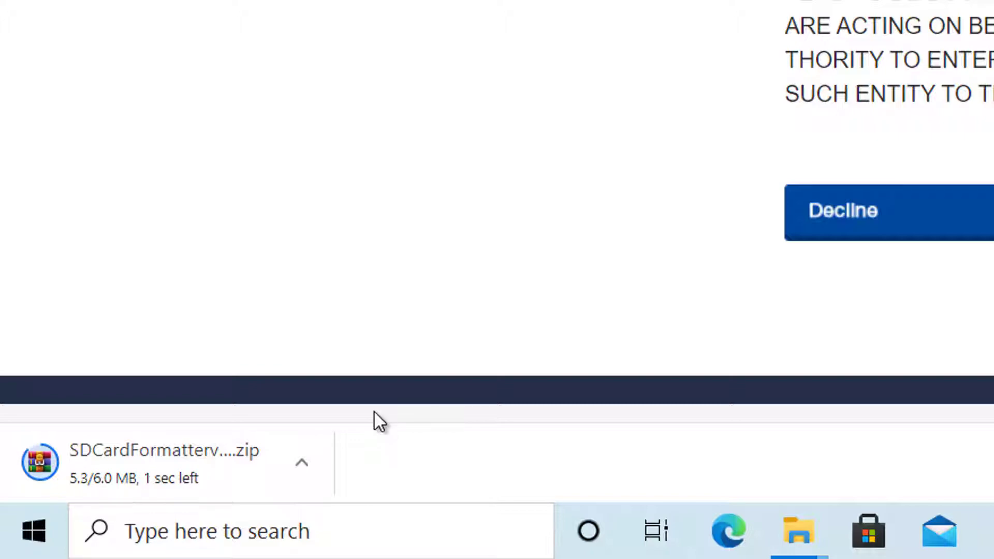
mouse_move(373, 453)
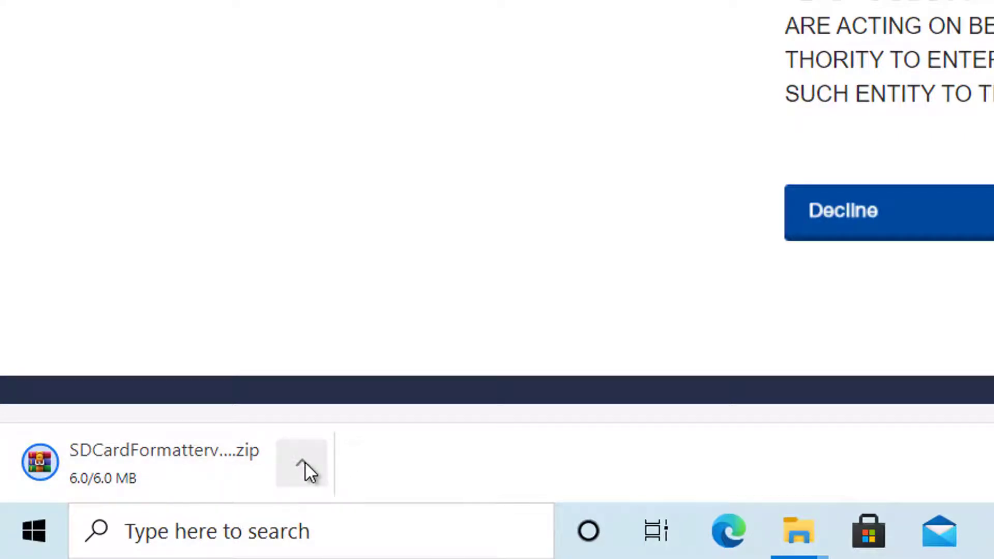
click(303, 470)
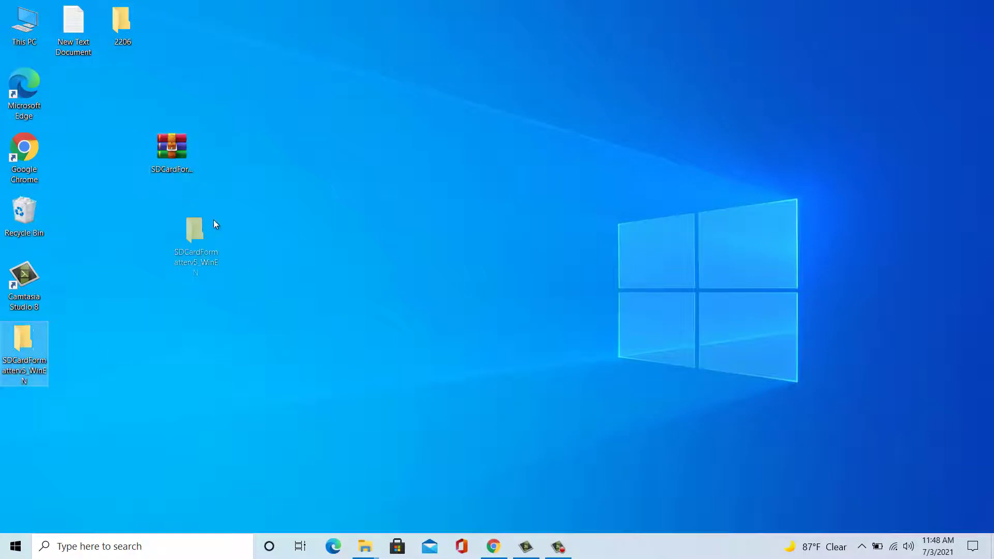
Step: Run 'SD Card Formatter 5.0.1 Setup' from the extracted folder and close the Explorer window
double_click(23, 348)
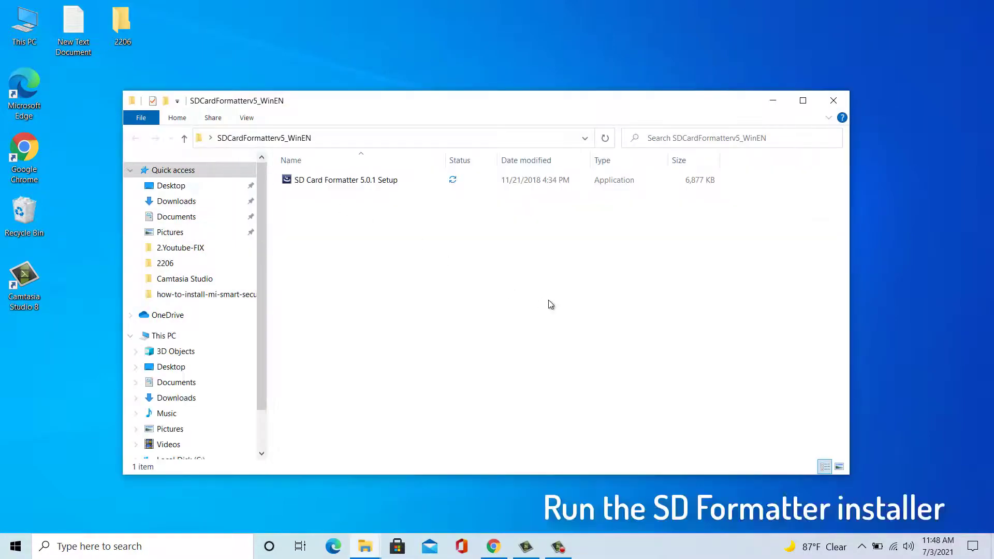
click(346, 180)
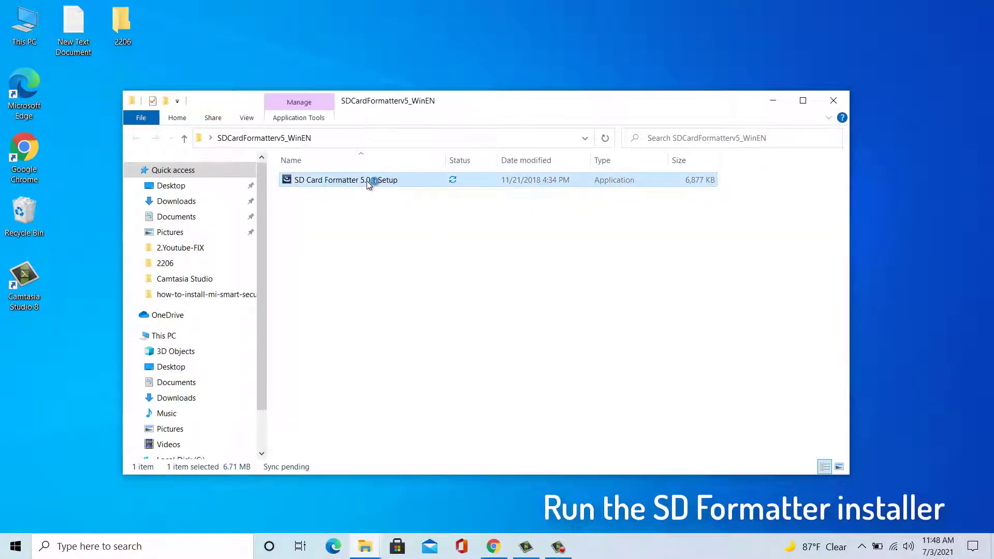
double_click(341, 180)
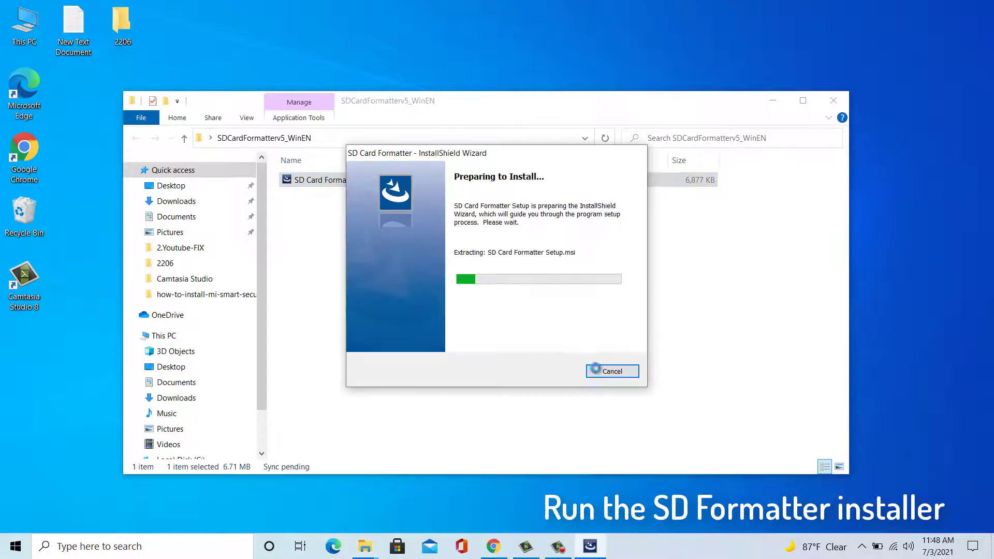
mouse_move(627, 381)
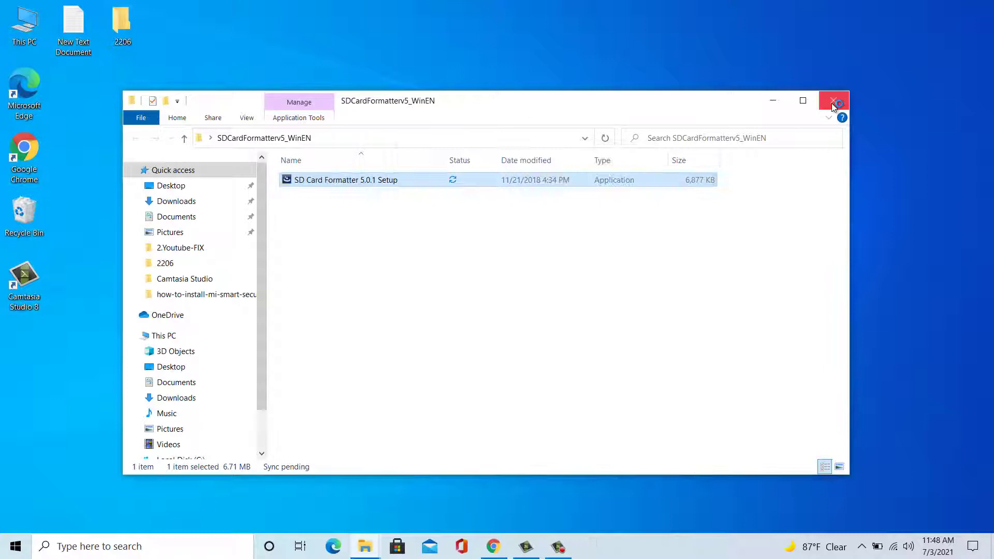
click(832, 100)
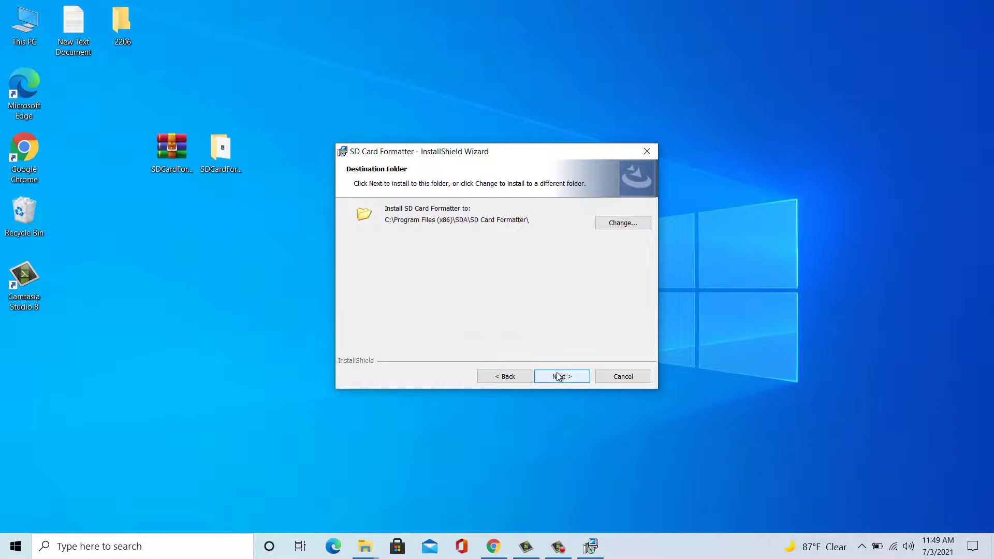
Step: Install SD Card Formatter to the default folder and finish the wizard with launch enabled
click(561, 377)
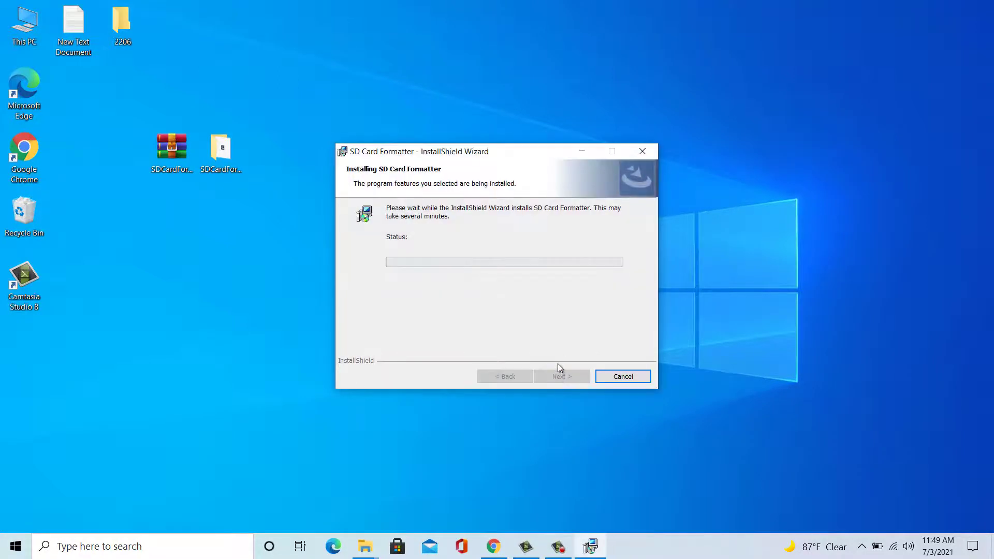
mouse_move(558, 396)
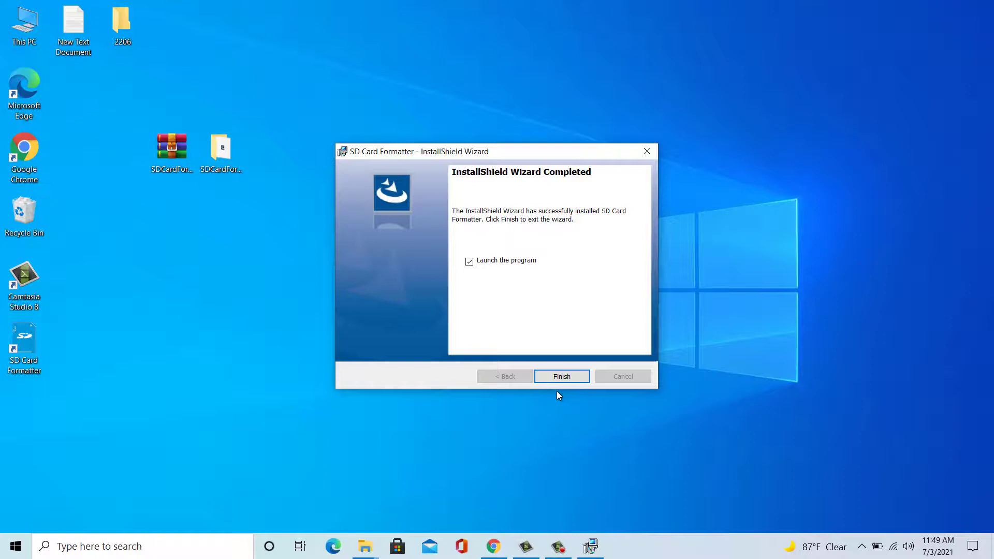
click(561, 376)
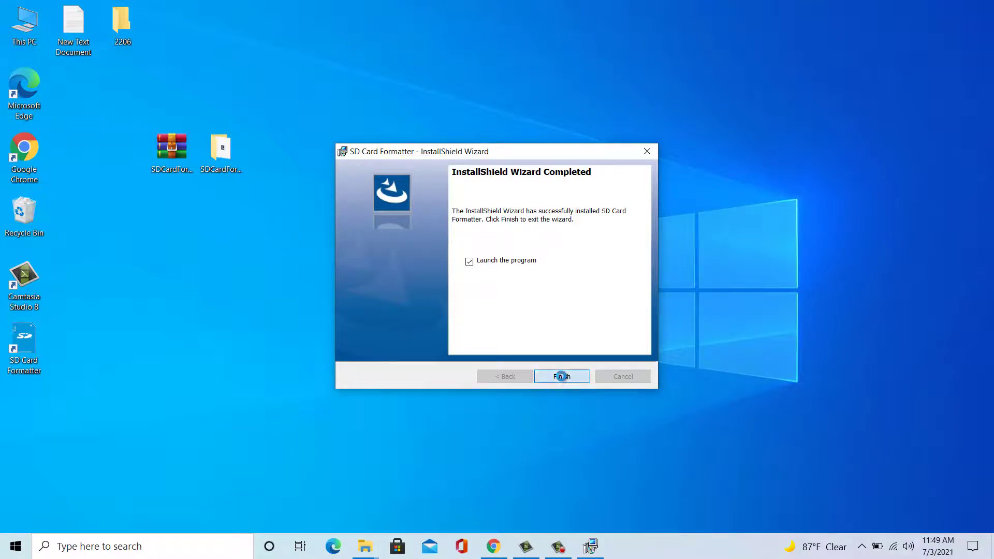
click(561, 376)
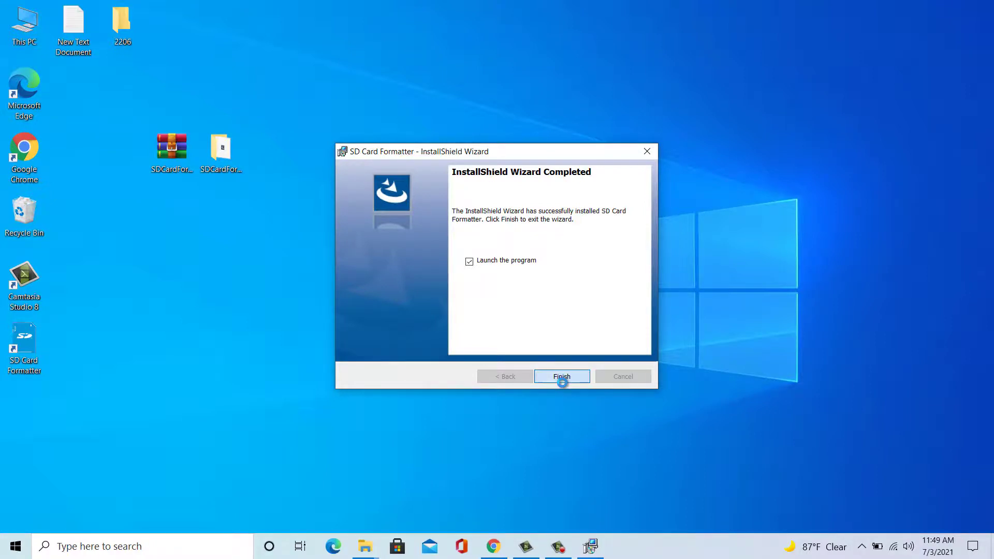
click(561, 376)
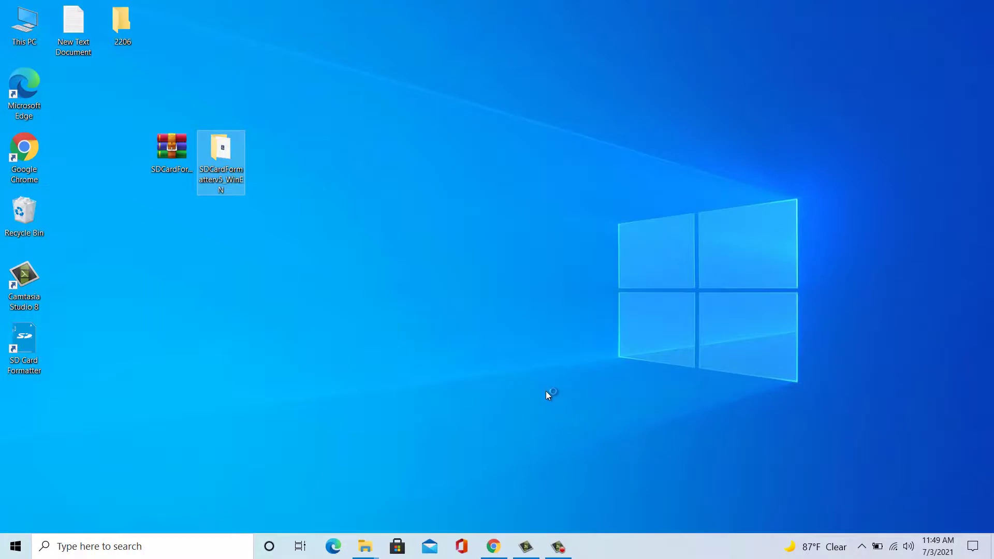
double_click(24, 337)
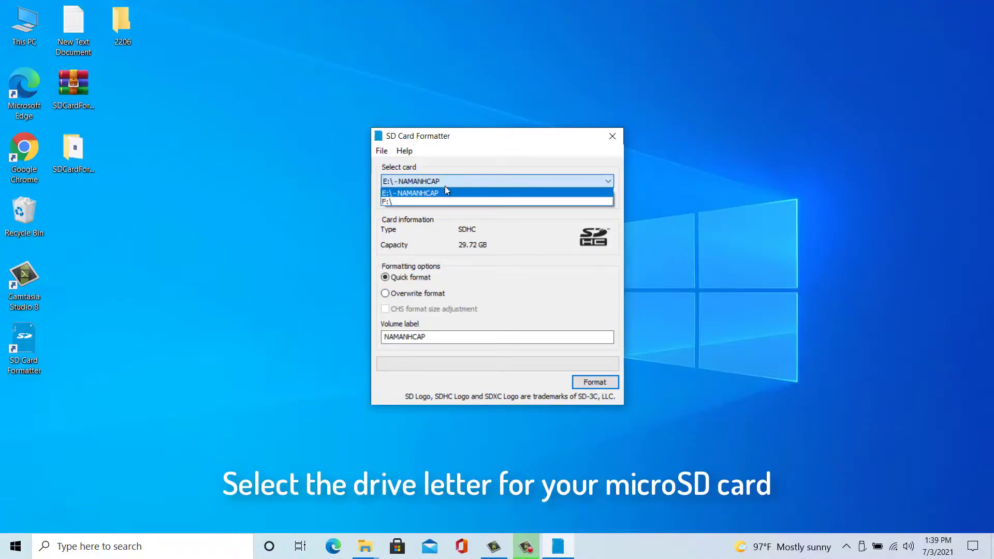
Step: Choose card E:\ NAMANHCAP with Quick format and volume label NAMANHCAP
click(418, 192)
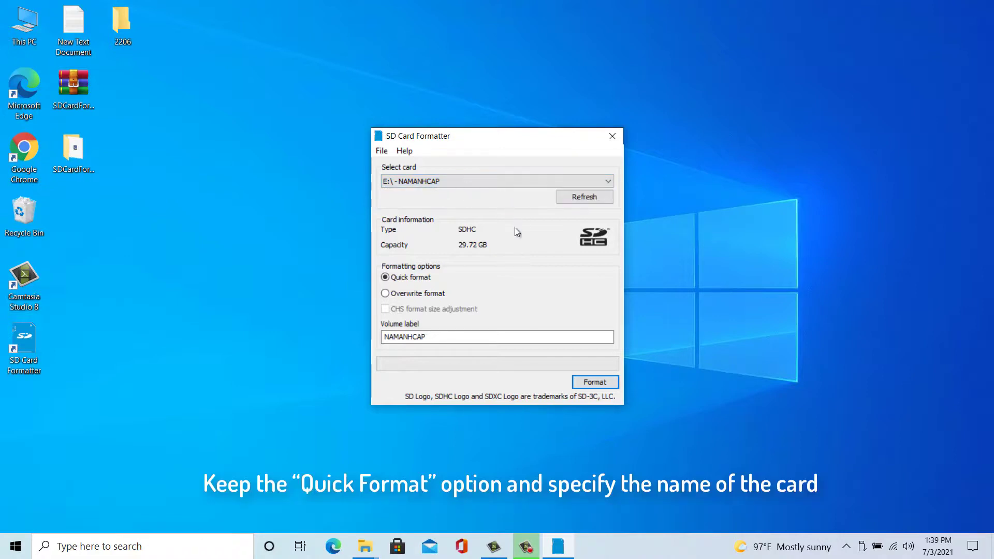
click(441, 338)
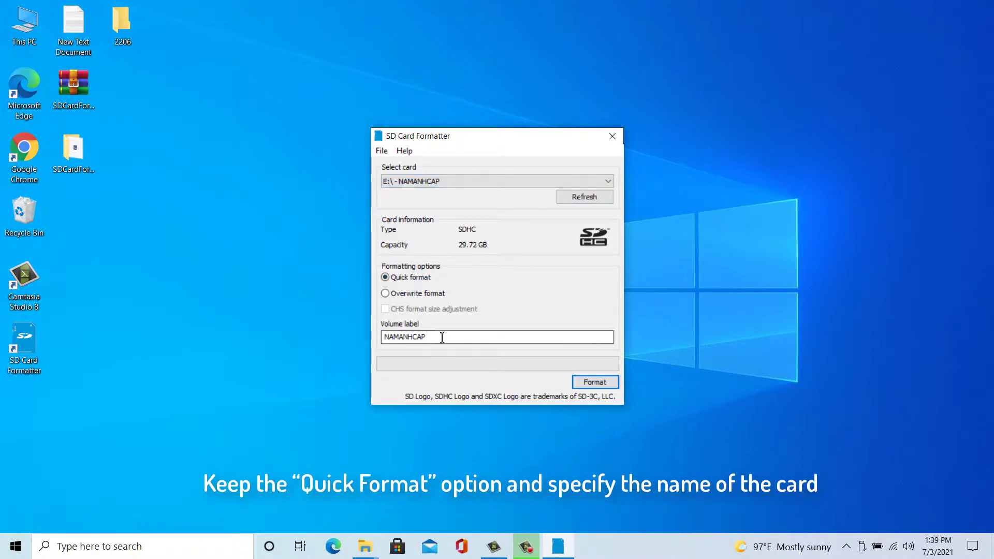